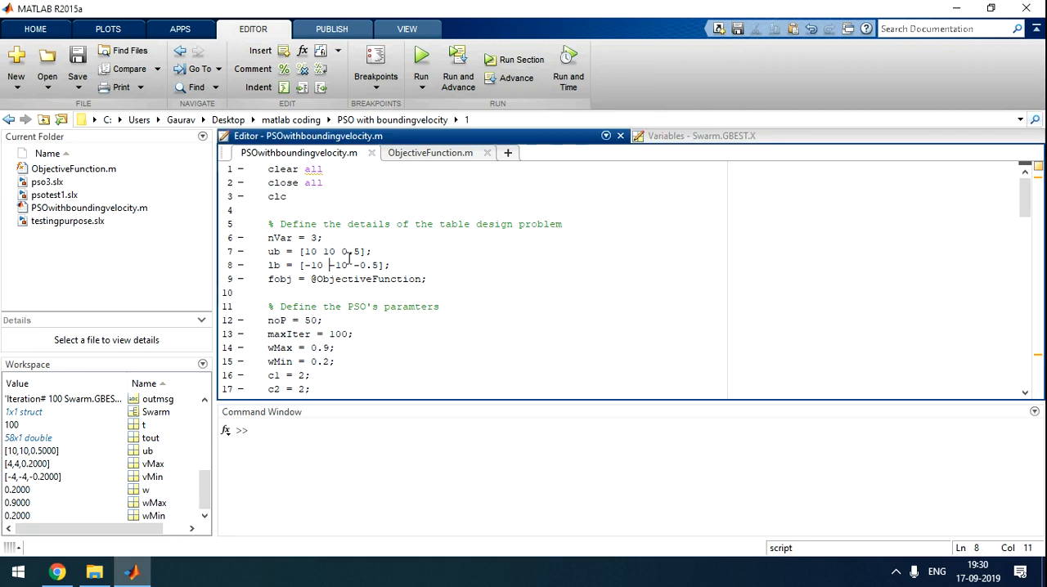
Step: Show ObjectiveFunction.m, which simulates the pso3 model and returns the integral squared error
left_click(428, 154)
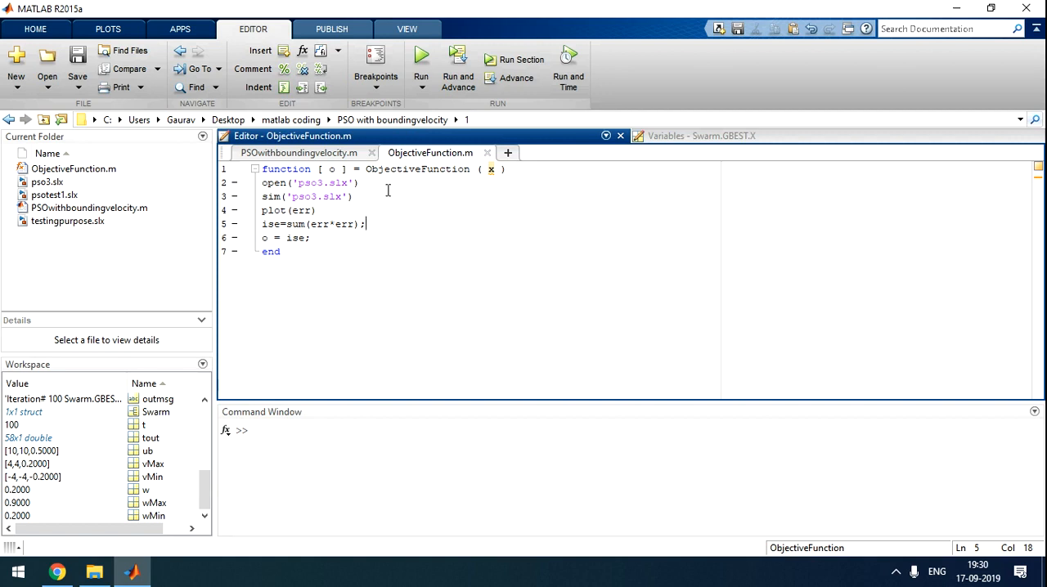
mouse_move(389, 203)
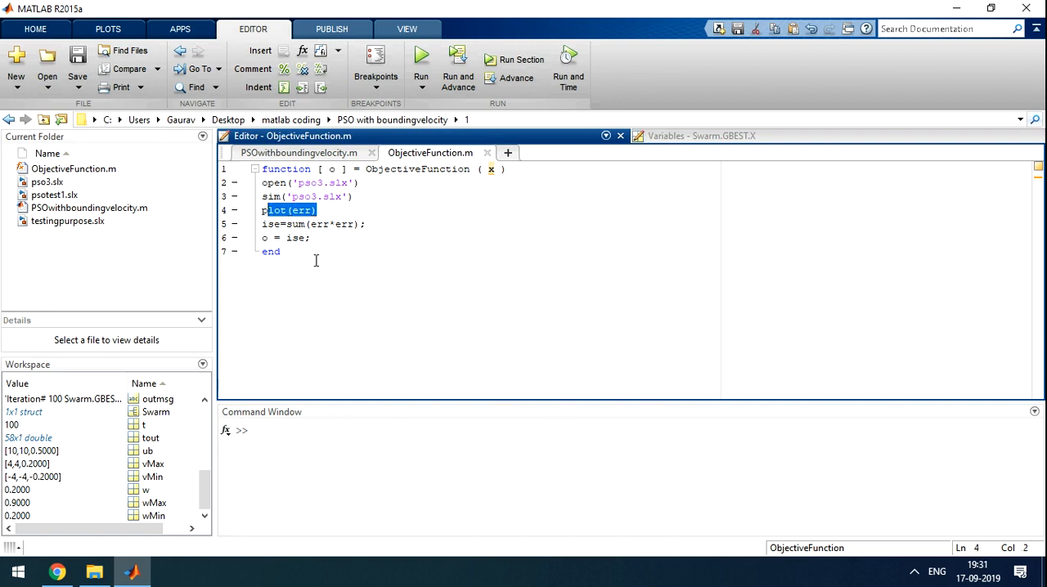
mouse_move(319, 218)
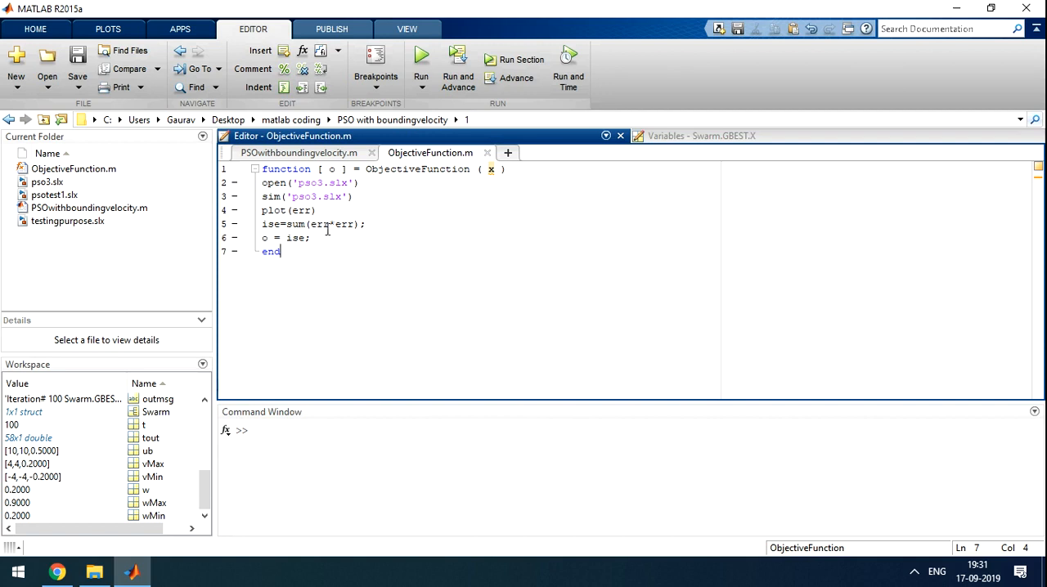
mouse_move(335, 234)
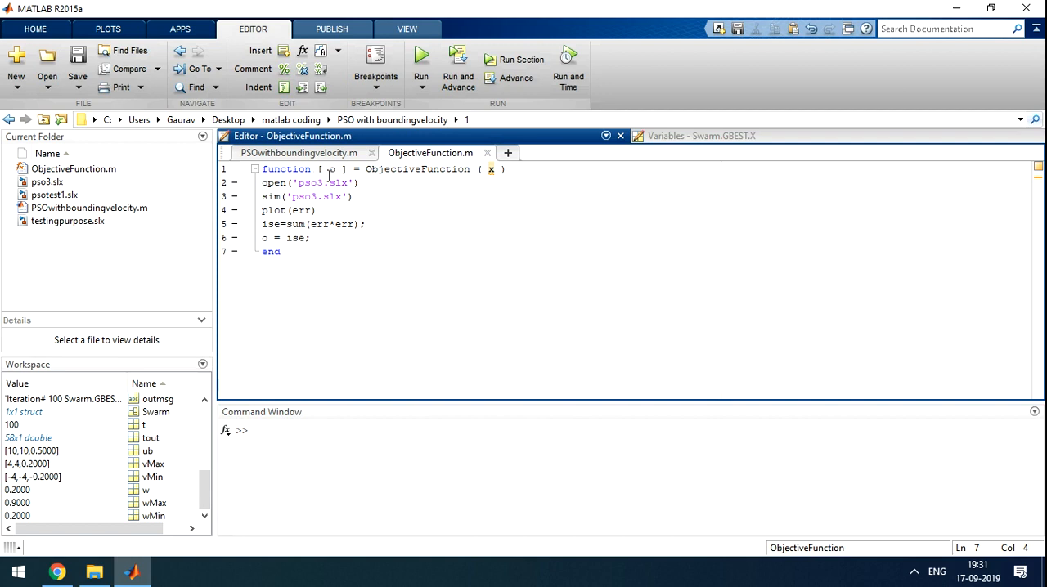
Step: In PSOwithboundingvelocity.m set noP to 20 and maxIter to 10, then review the rest of the script
left_click(297, 154)
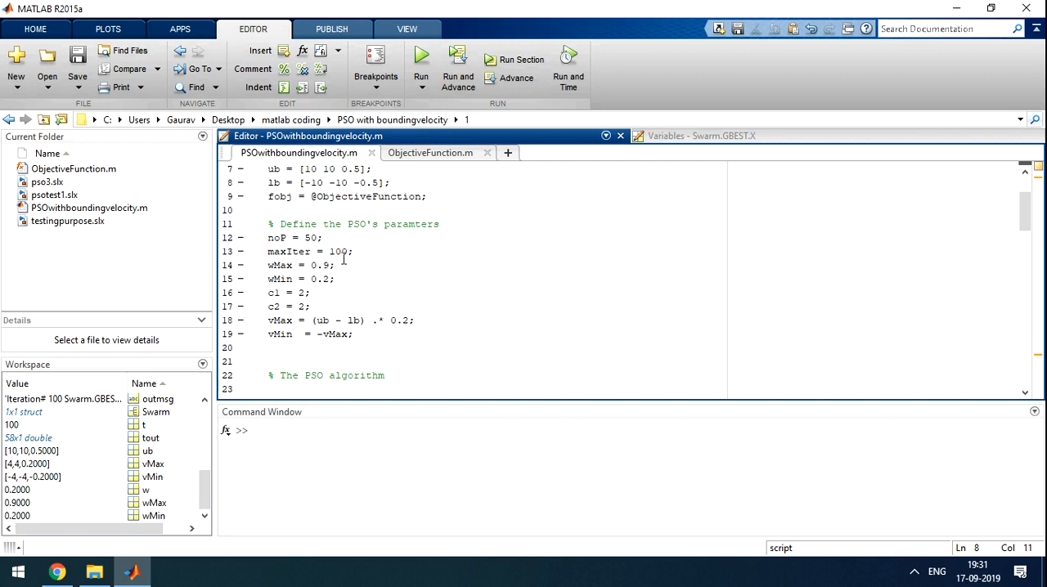
left_click(346, 252)
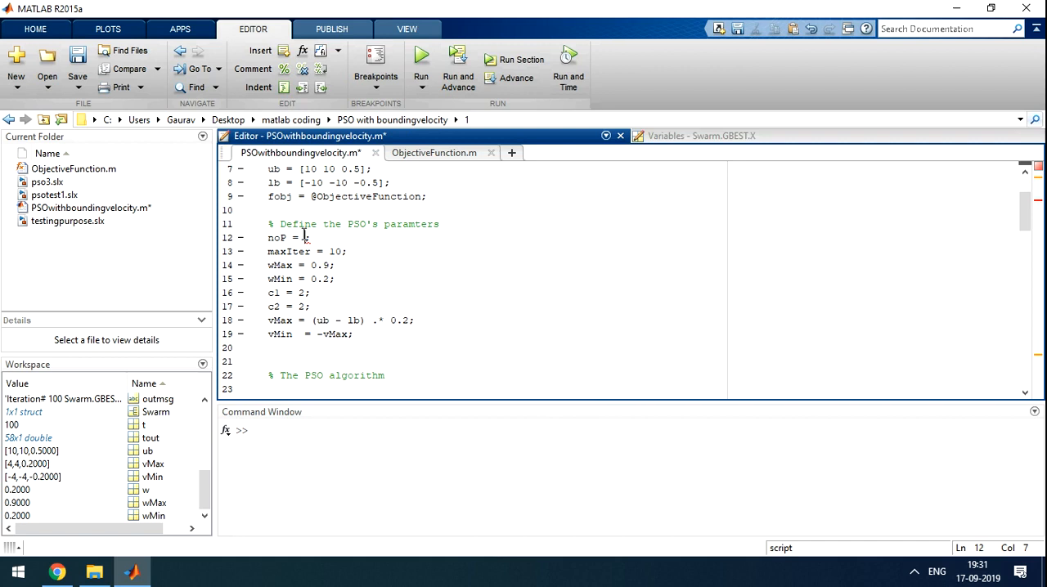
type("20")
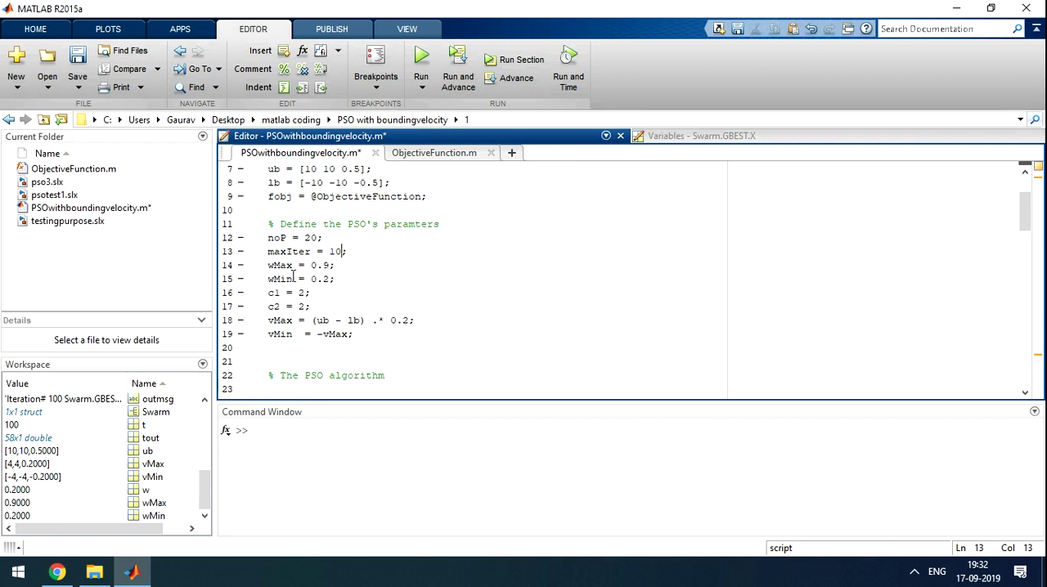
mouse_move(301, 284)
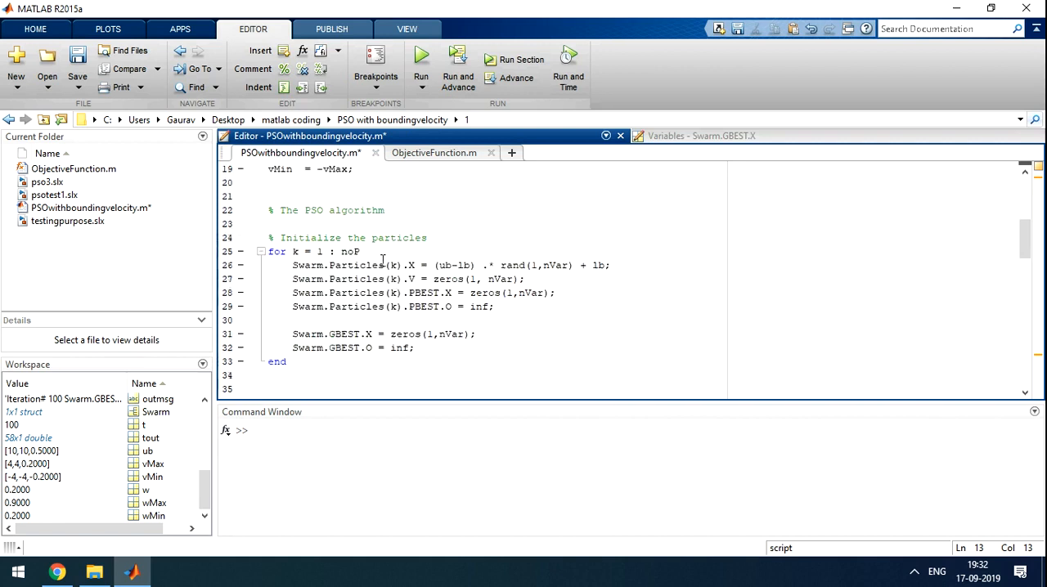
scroll("down", 3)
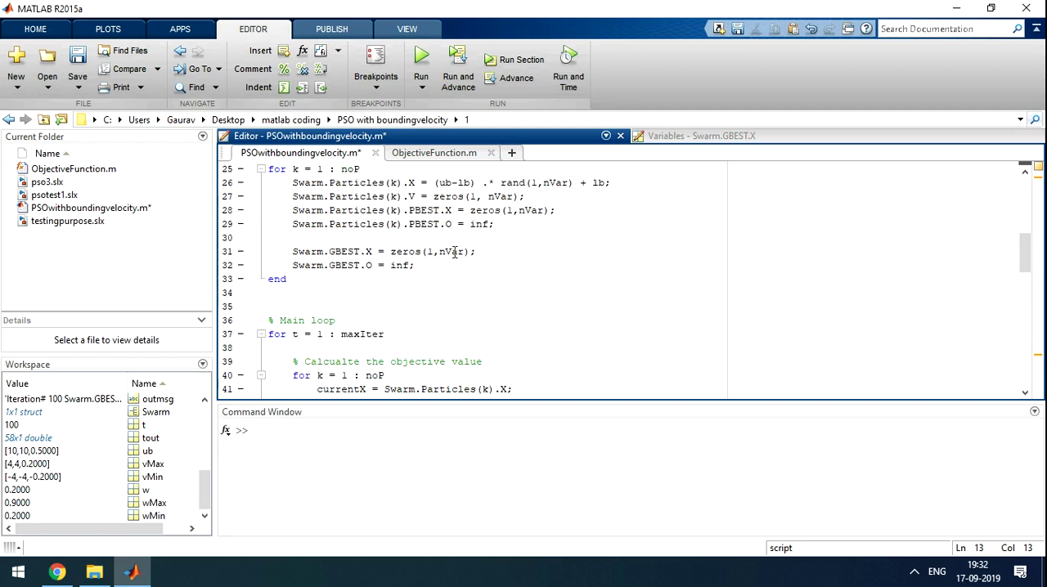
scroll("down", 3)
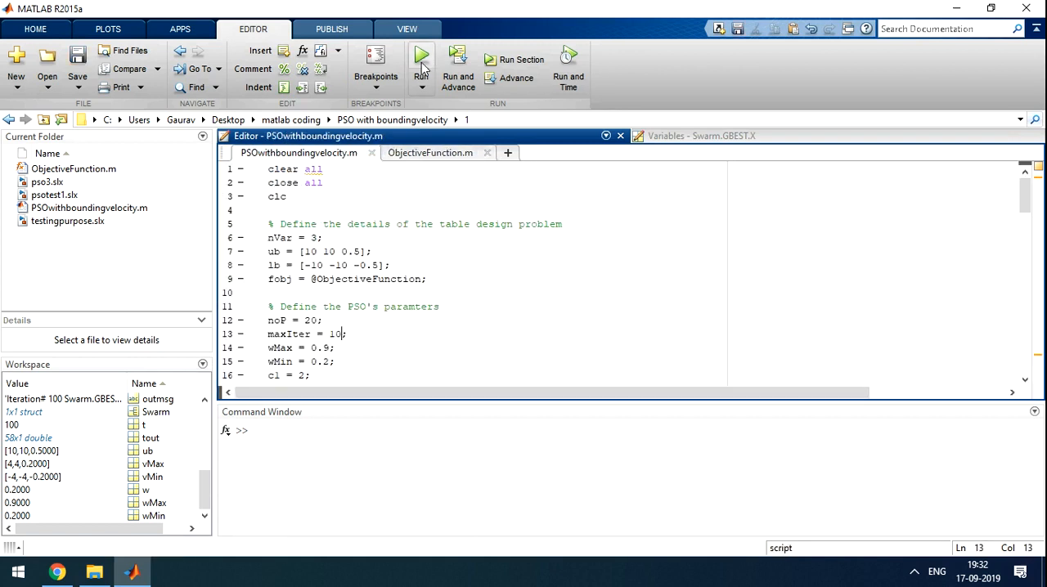
Step: Run the PSO script and view ObjectiveFunction.m while MATLAB is busy simulating pso3
left_click(421, 54)
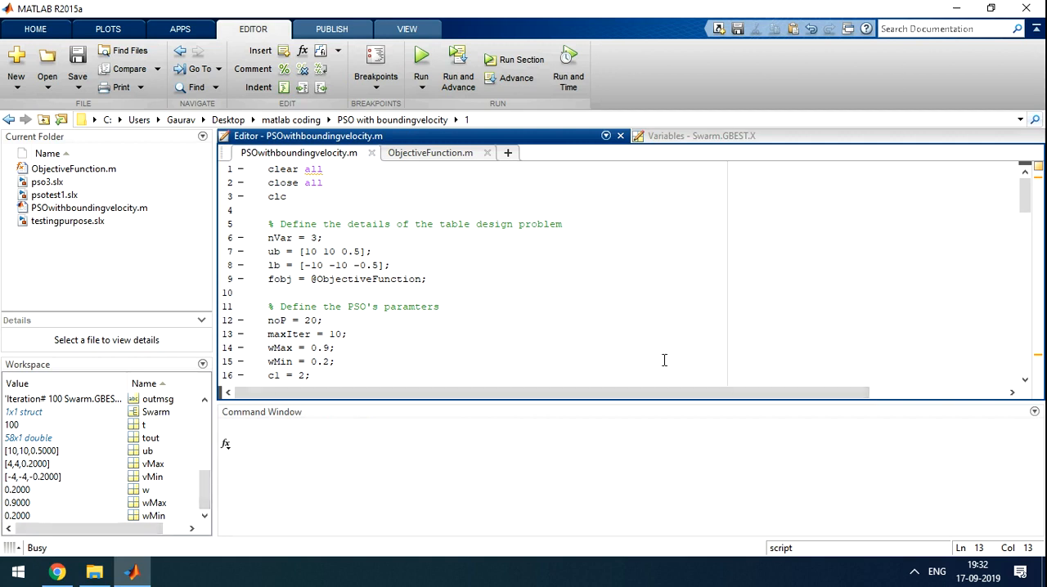
mouse_move(510, 366)
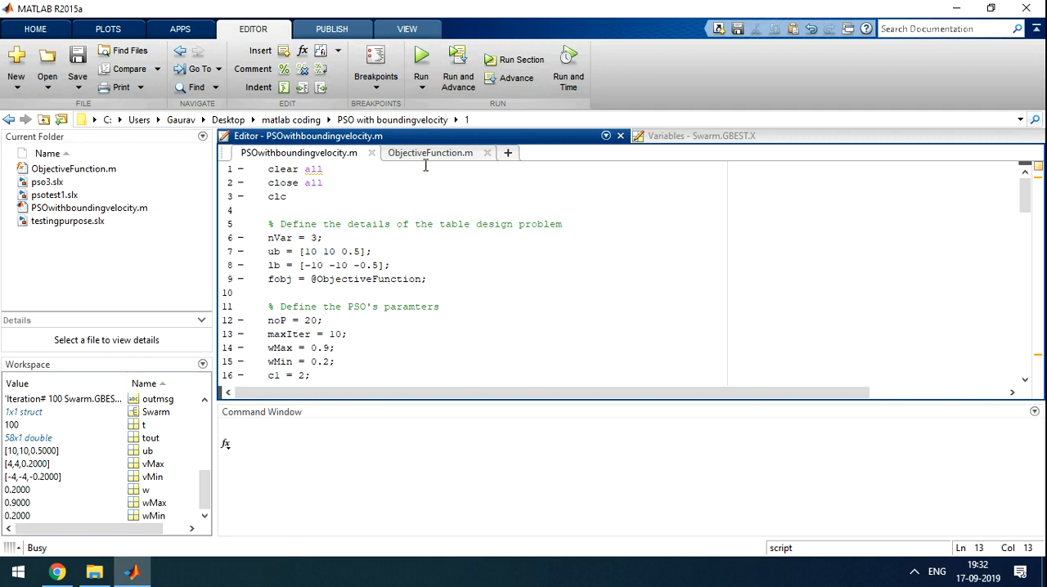
left_click(430, 154)
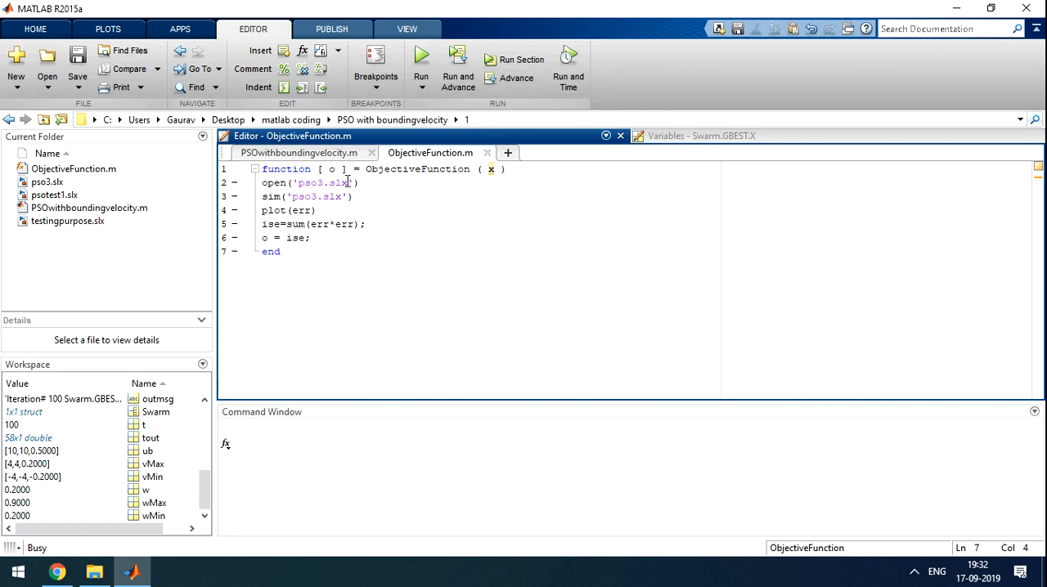
mouse_move(330, 196)
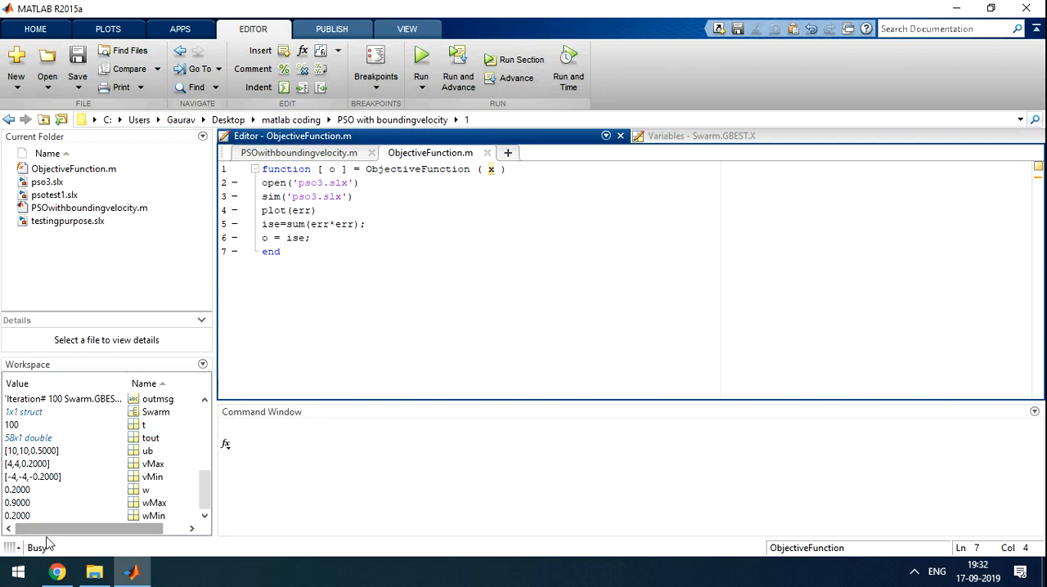
mouse_move(429, 152)
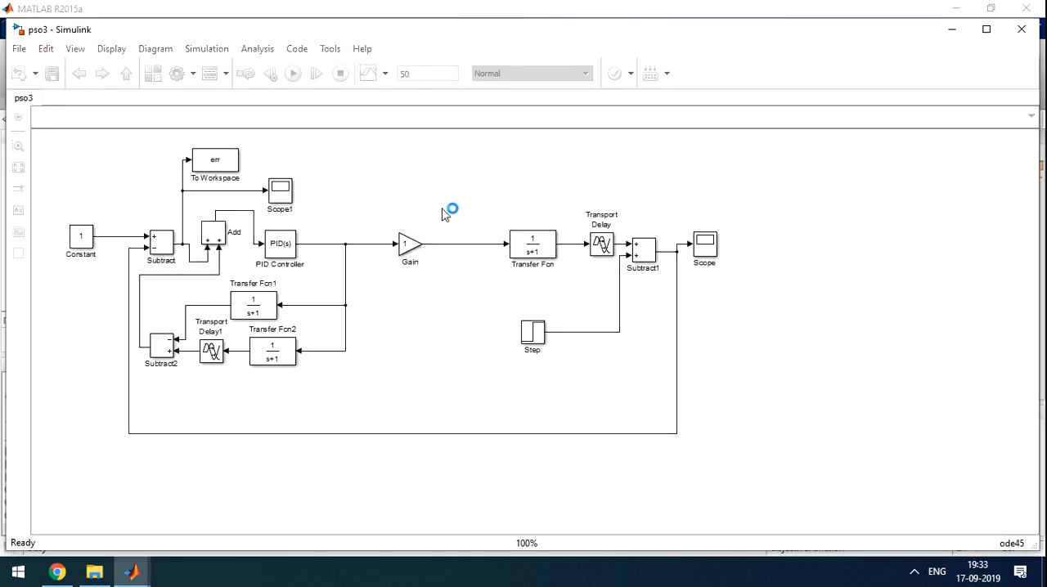
left_click(288, 72)
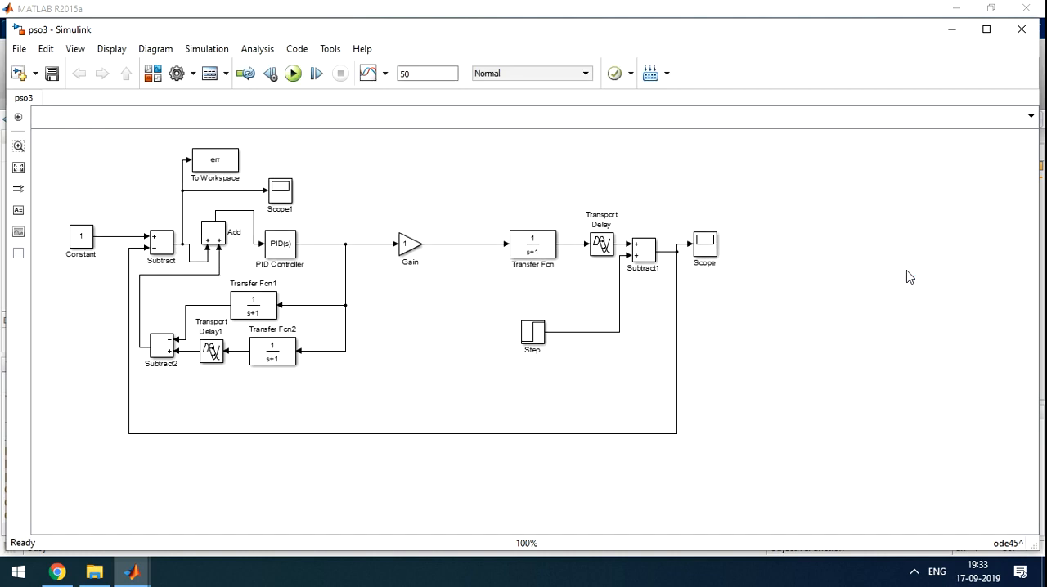
mouse_move(557, 314)
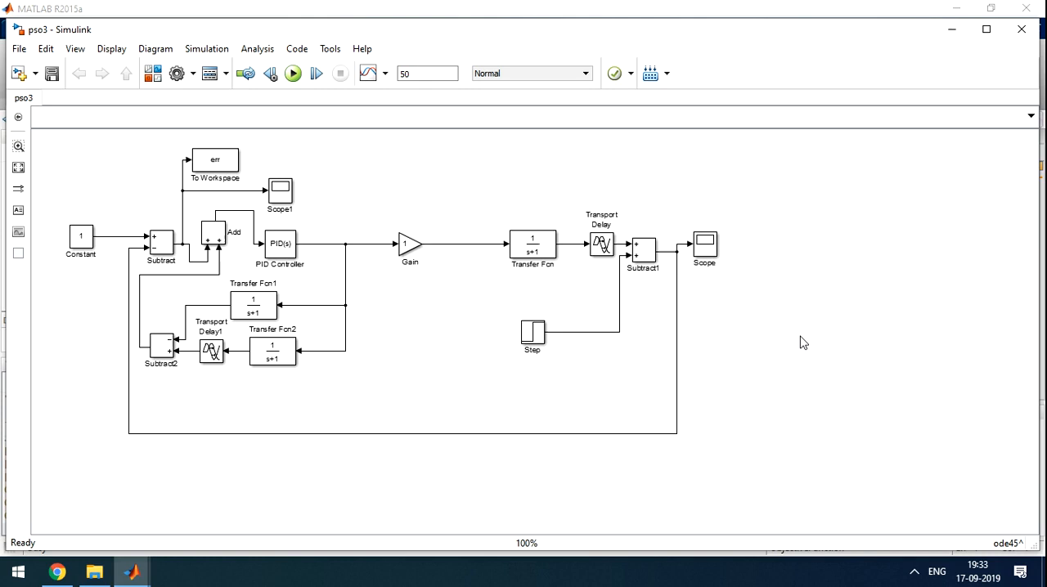
left_click(291, 73)
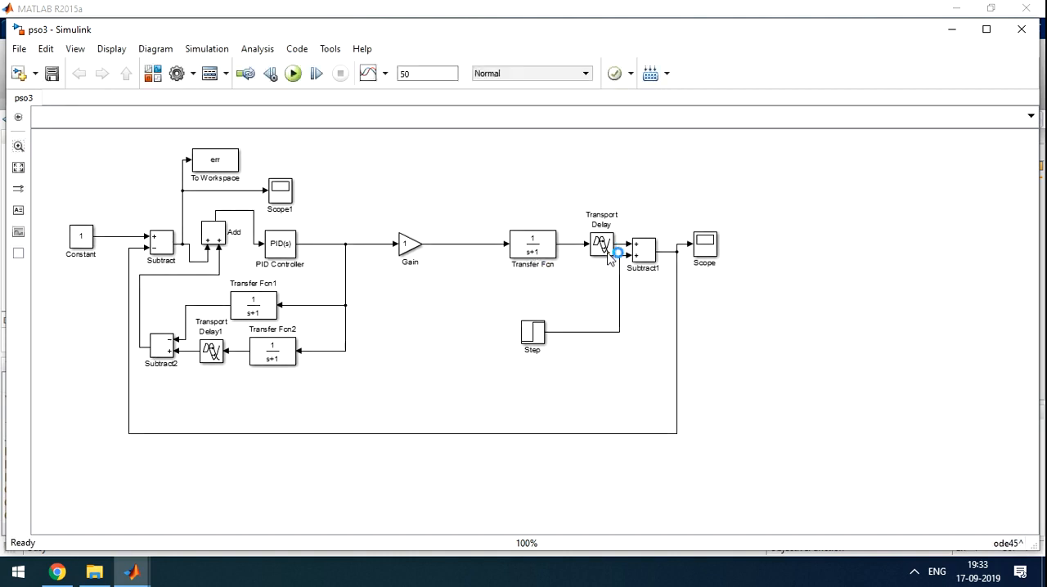
left_click(291, 74)
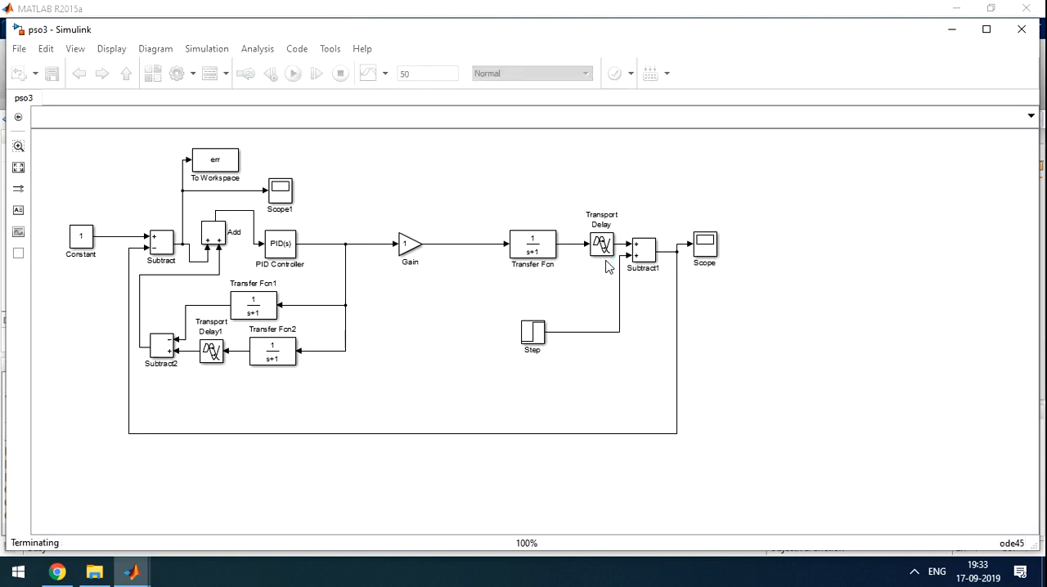
left_click(291, 72)
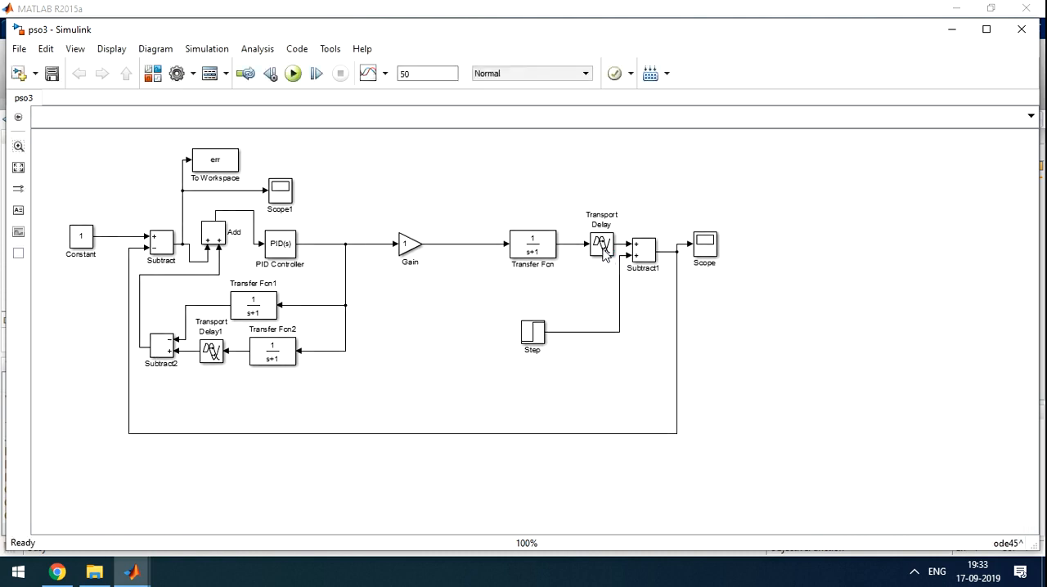
left_click(288, 74)
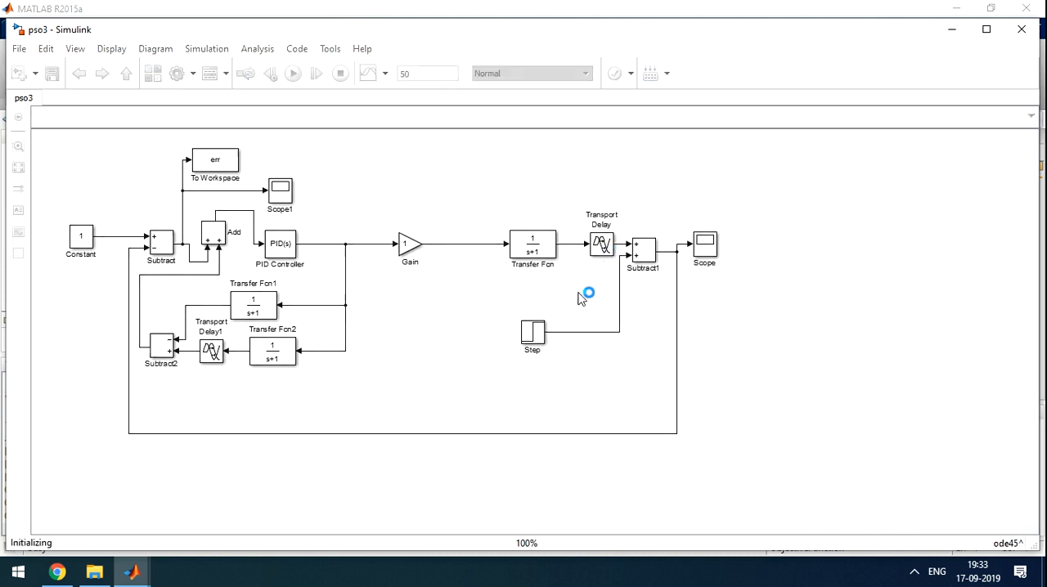
left_click(291, 73)
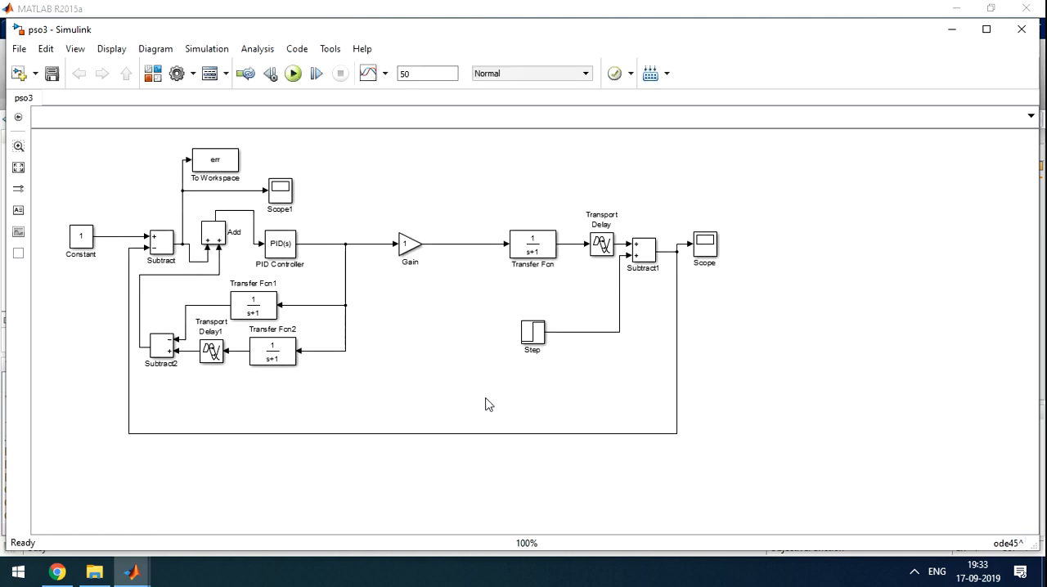
left_click(290, 74)
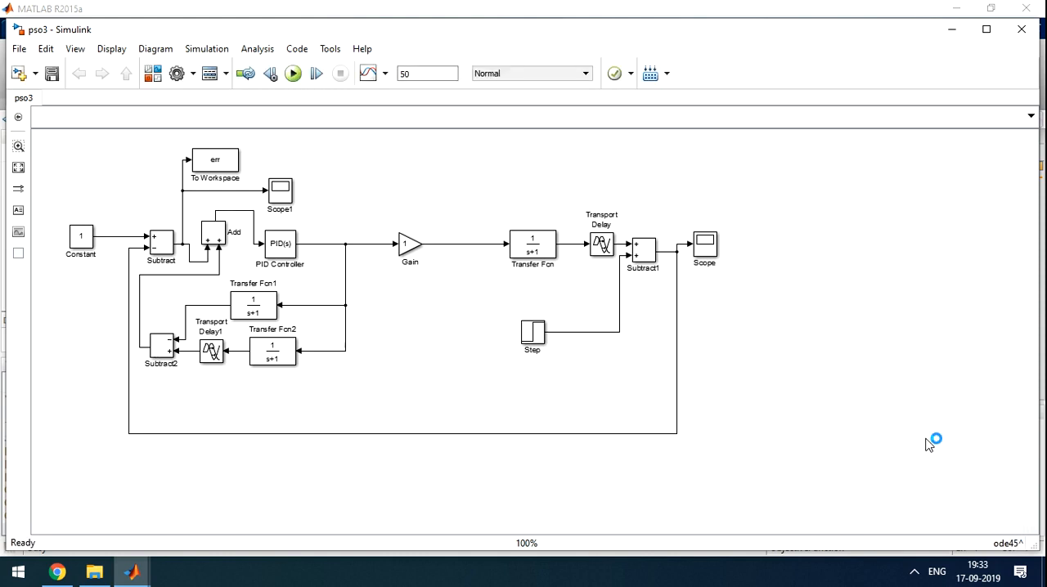
left_click(291, 74)
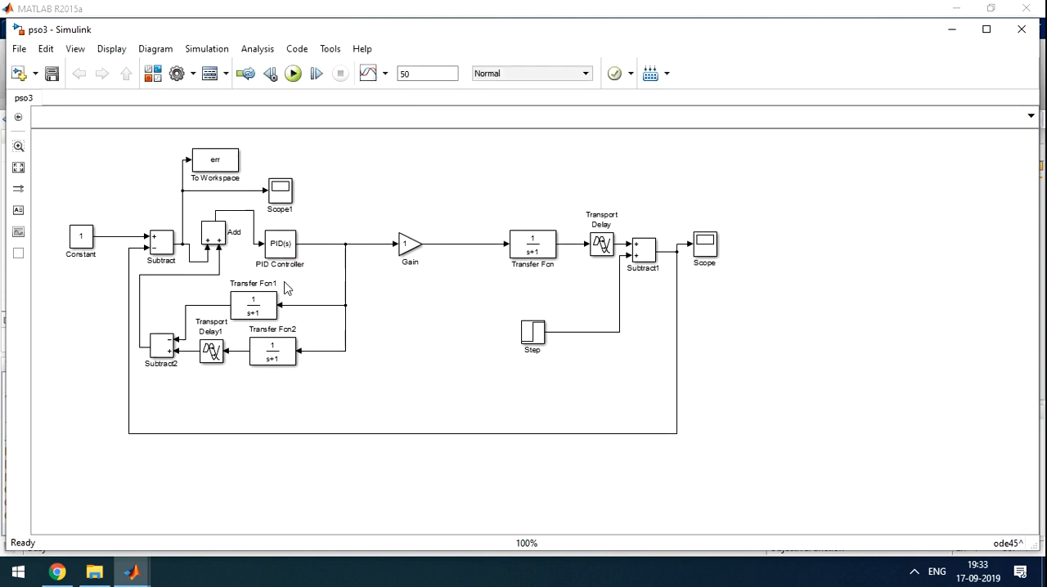
Step: Read the Command Window iteration log with Swarm.GBEST.O falling from 44.0567 to 31.19
left_click(292, 74)
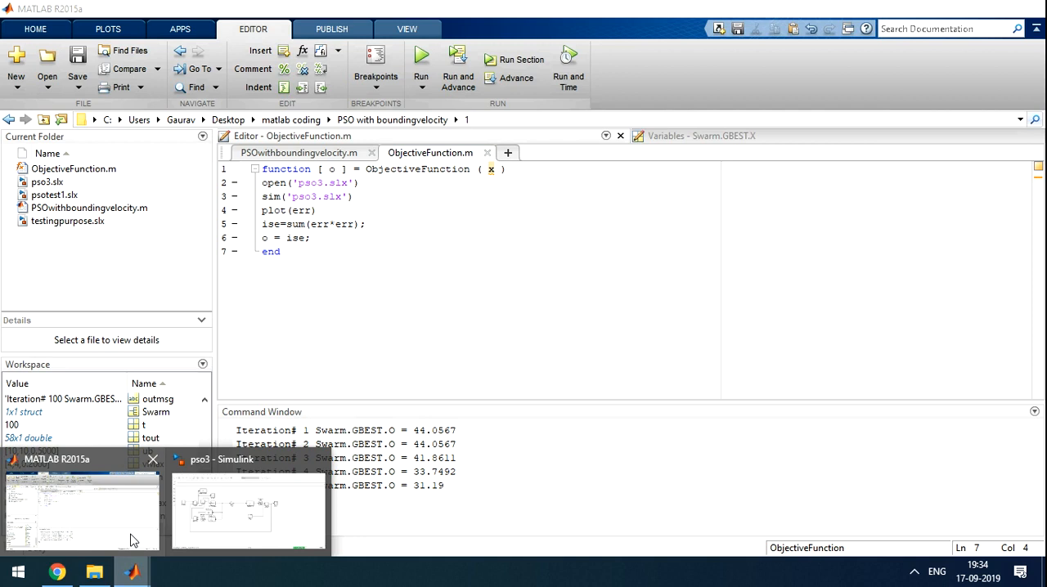
mouse_move(245, 507)
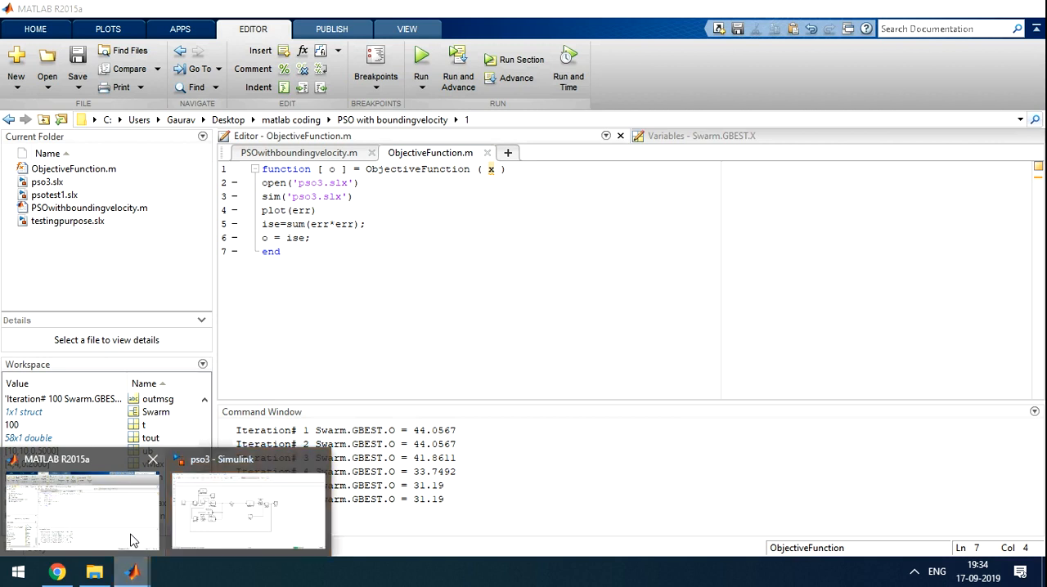
Step: Watch the pso3 model cycle through Compiling, Running and Ready until the best-cost plot drops from 44 to below 32
left_click(232, 508)
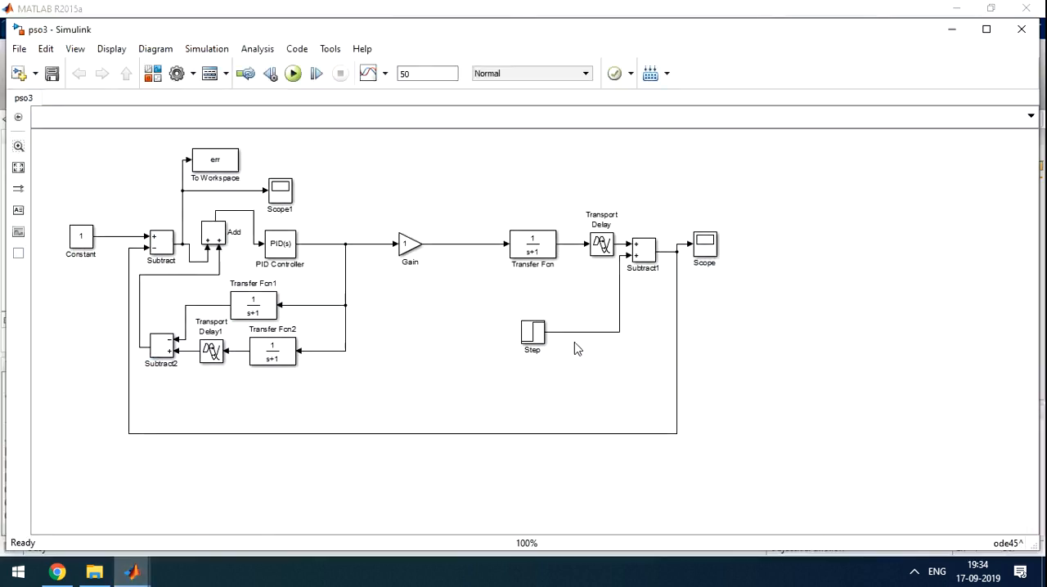
left_click(294, 73)
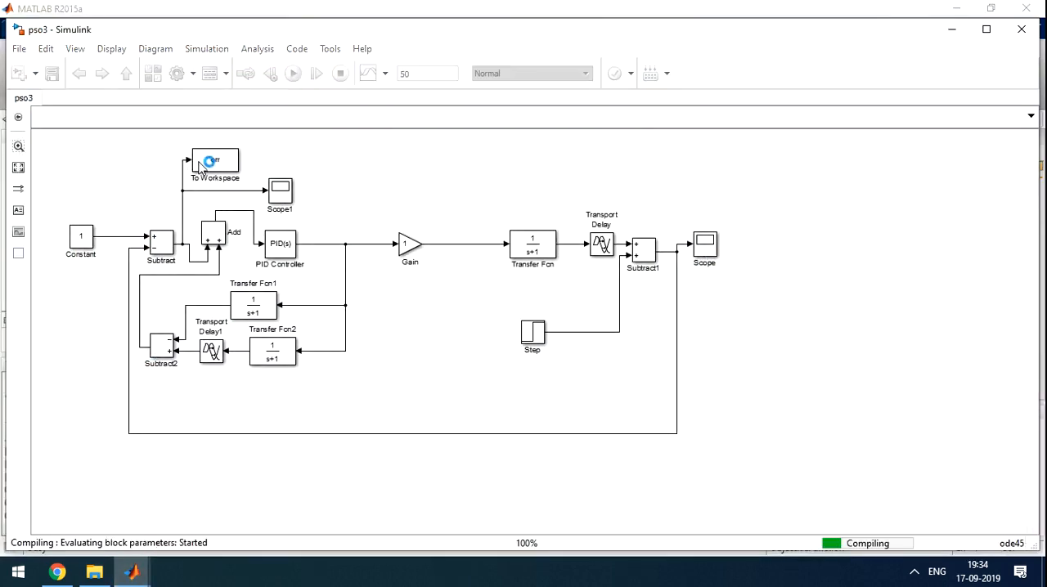
mouse_move(79, 252)
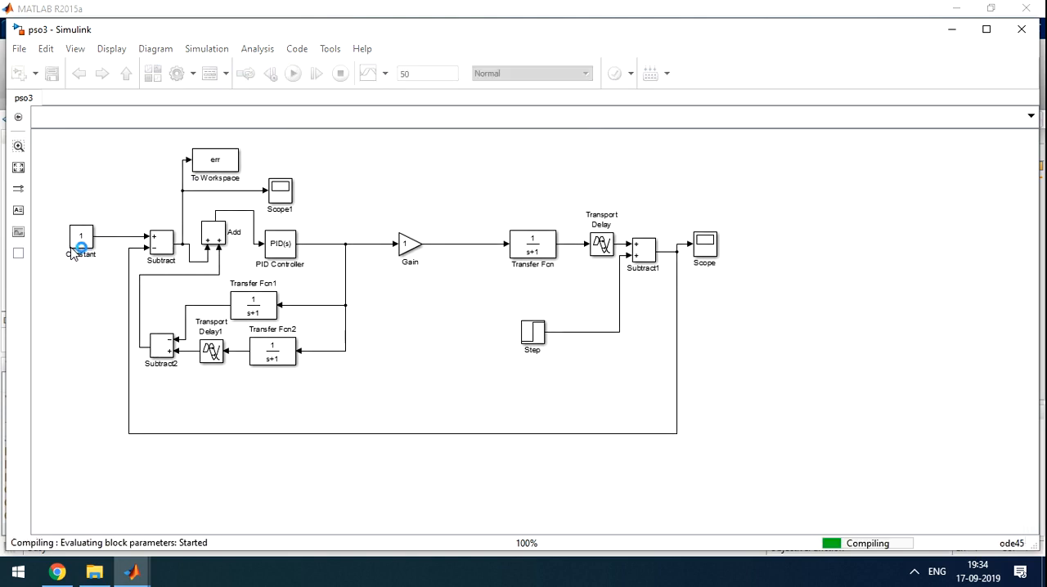
left_click(288, 73)
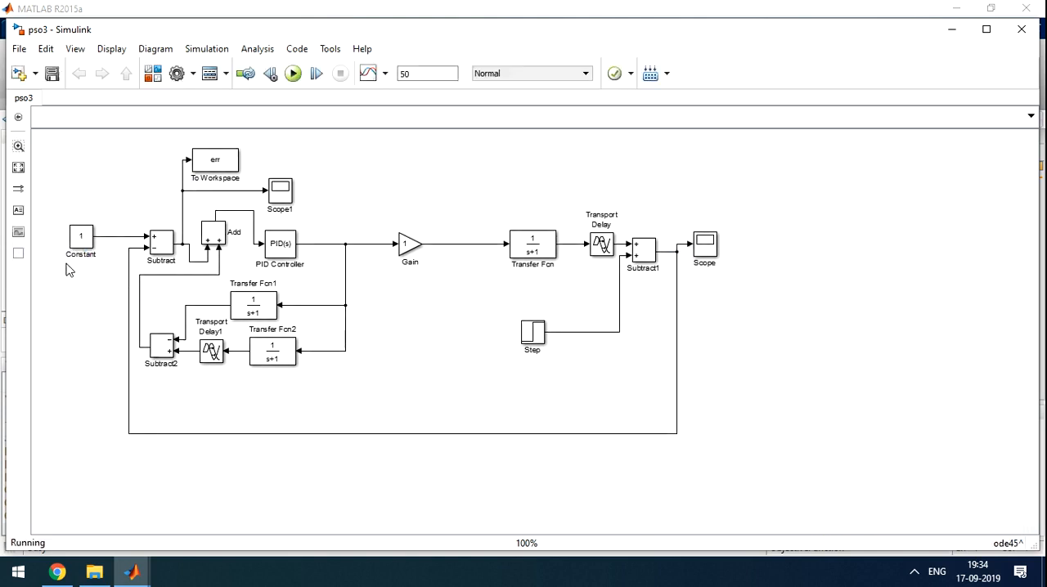
left_click(288, 74)
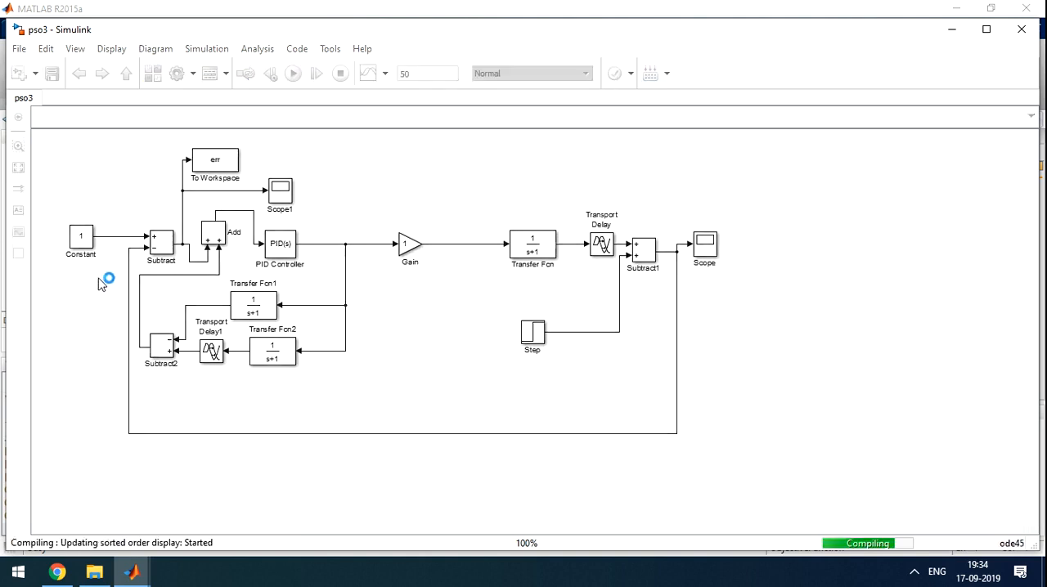
mouse_move(680, 252)
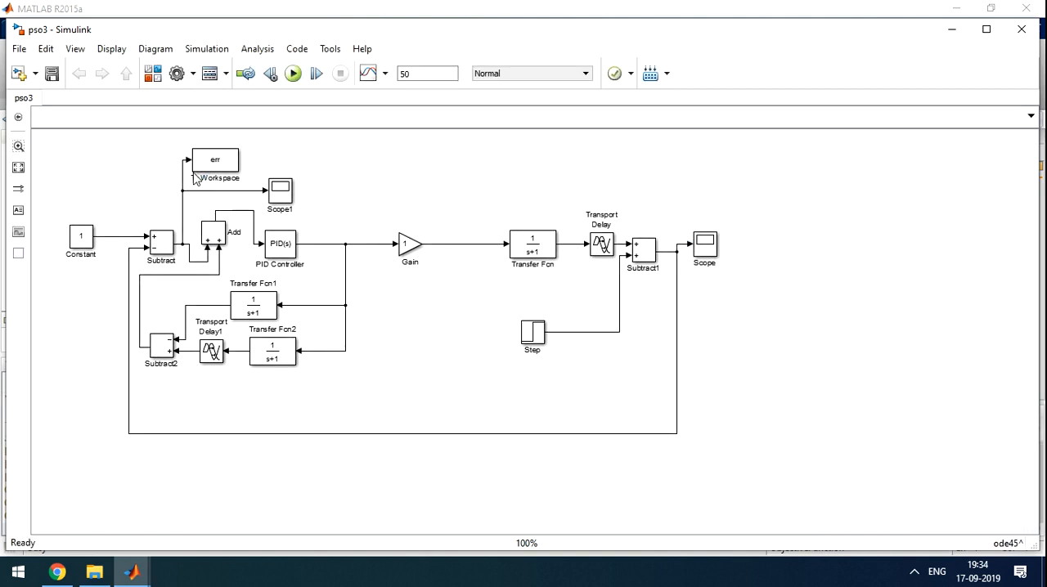
left_click(291, 74)
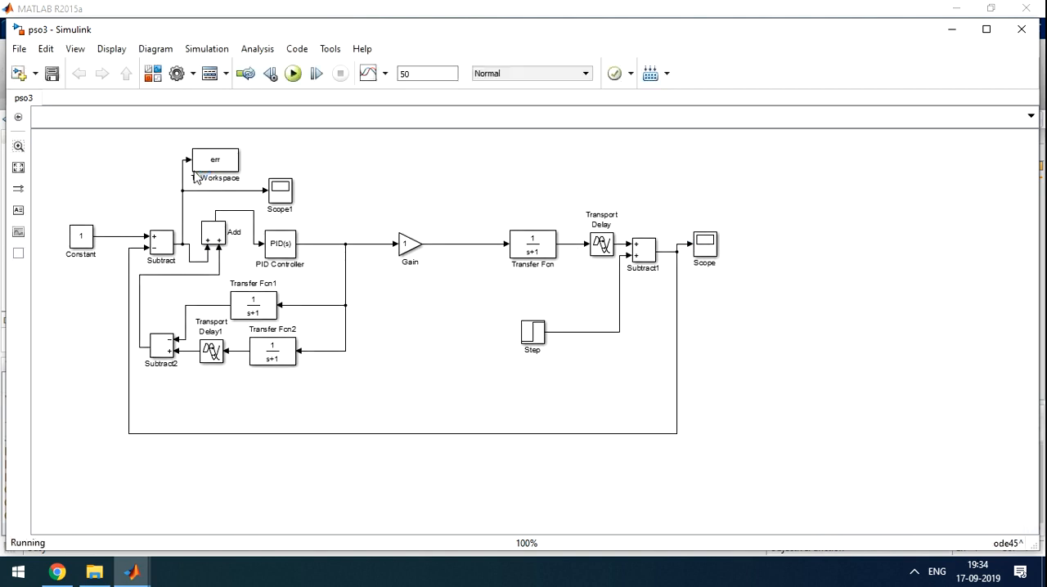
left_click(292, 73)
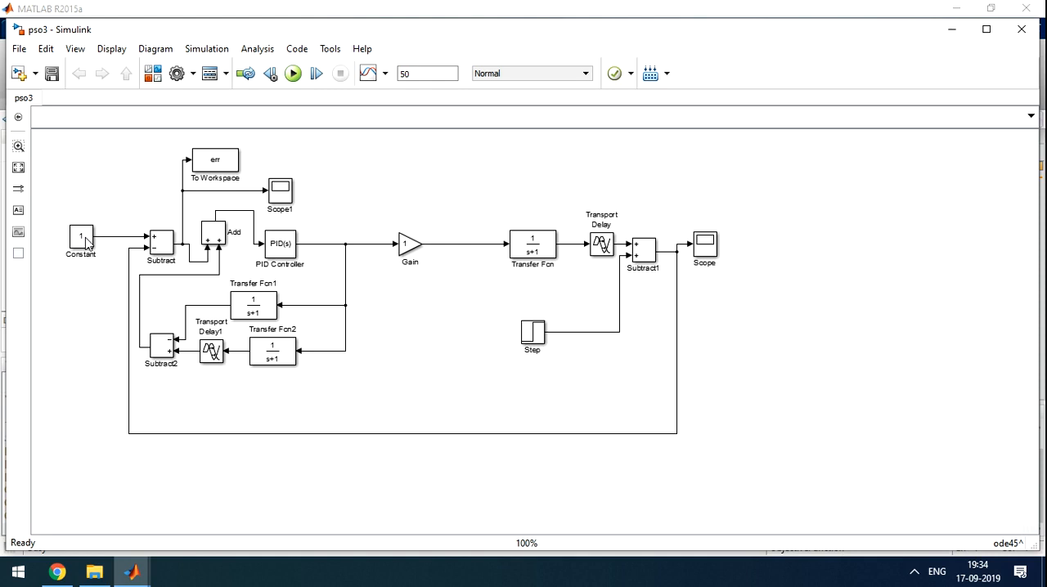
left_click(291, 73)
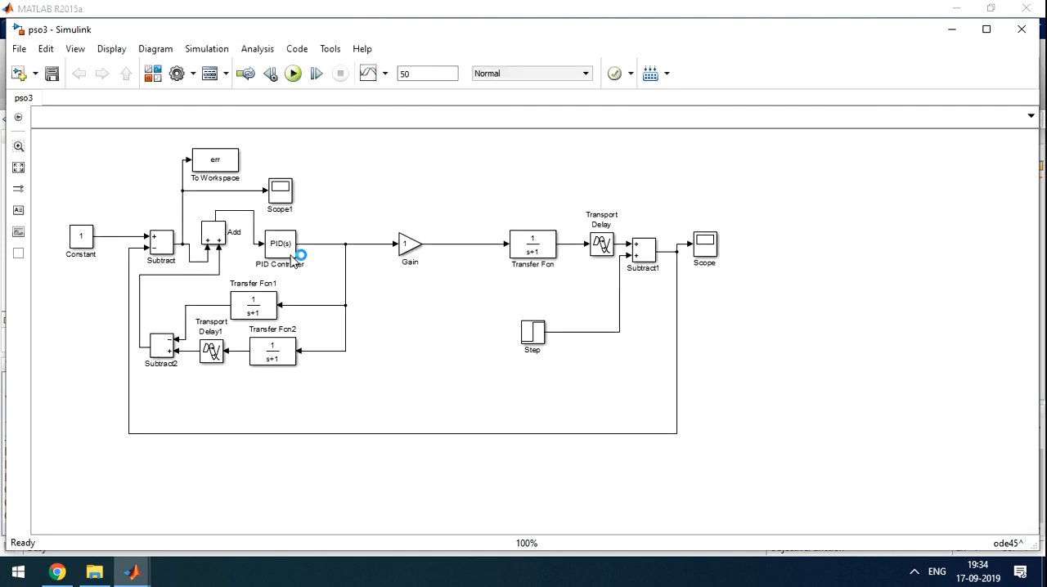
left_click(288, 74)
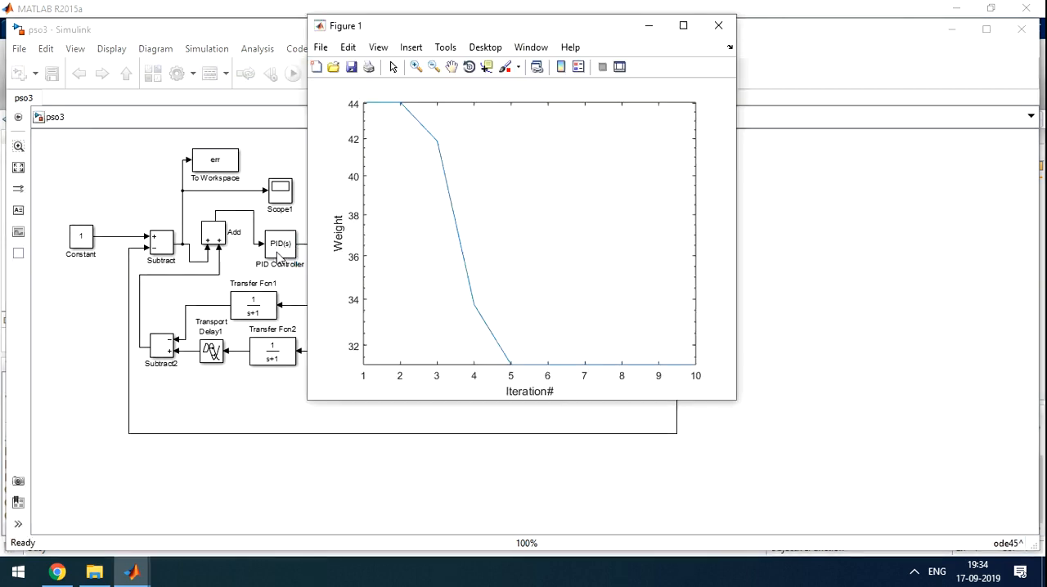
mouse_move(410, 244)
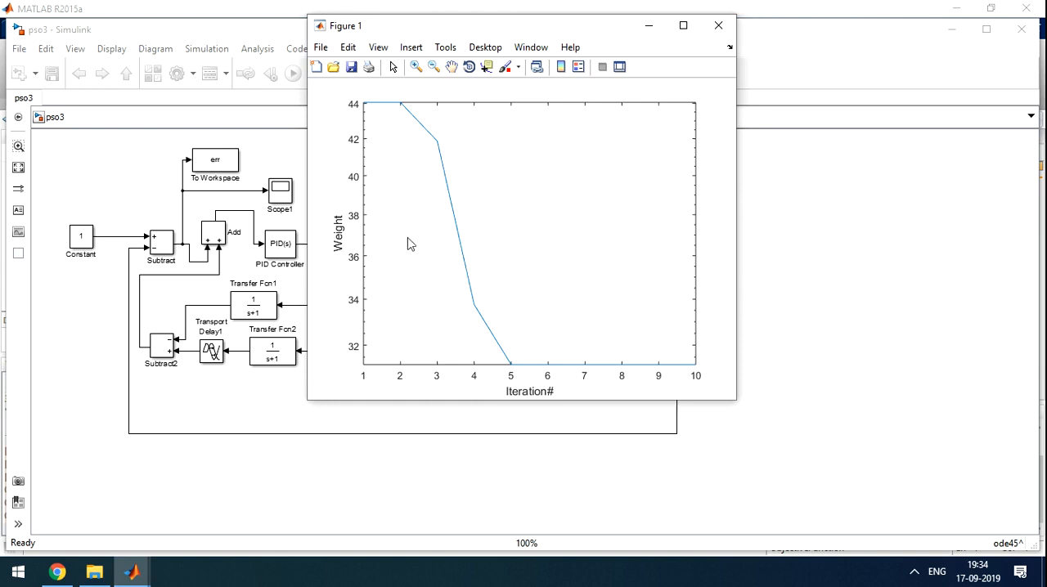
mouse_move(566, 402)
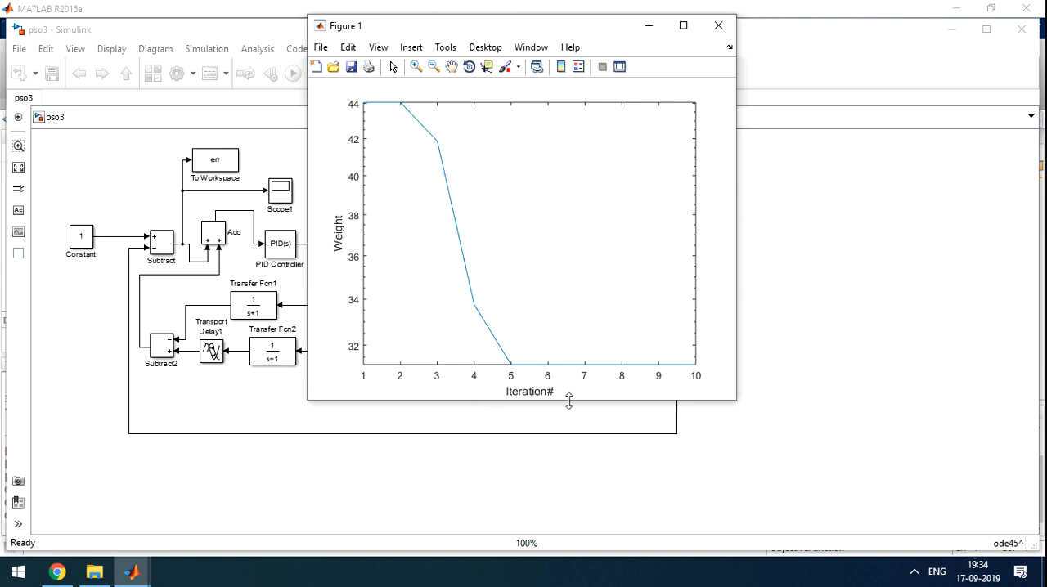
mouse_move(366, 124)
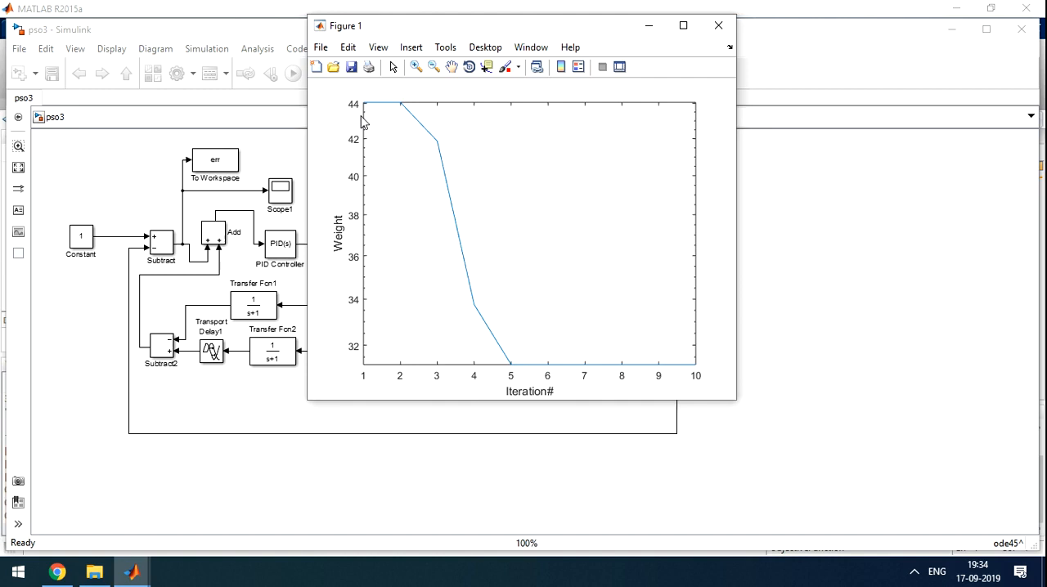
mouse_move(445, 154)
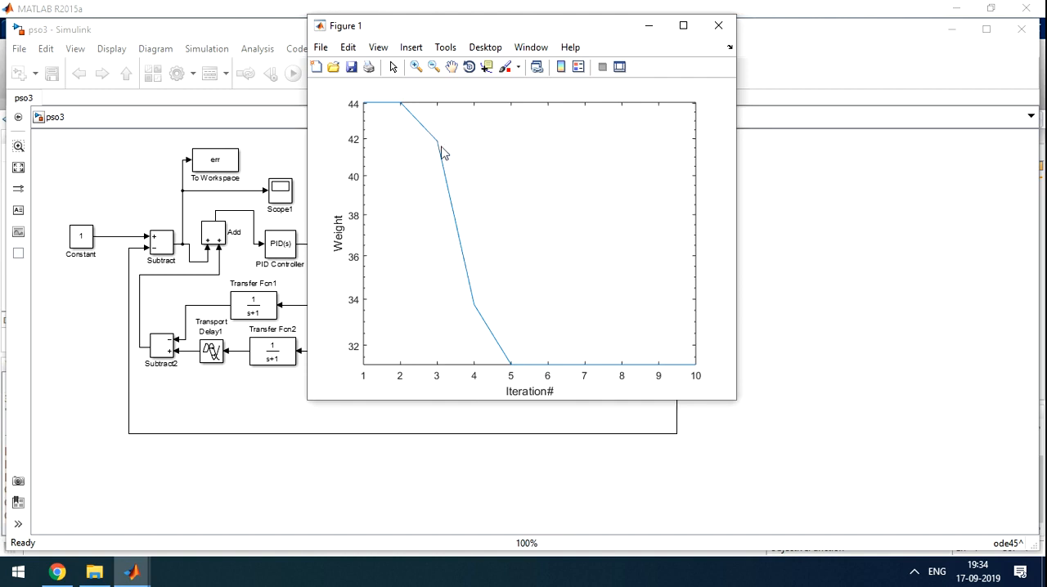
mouse_move(710, 374)
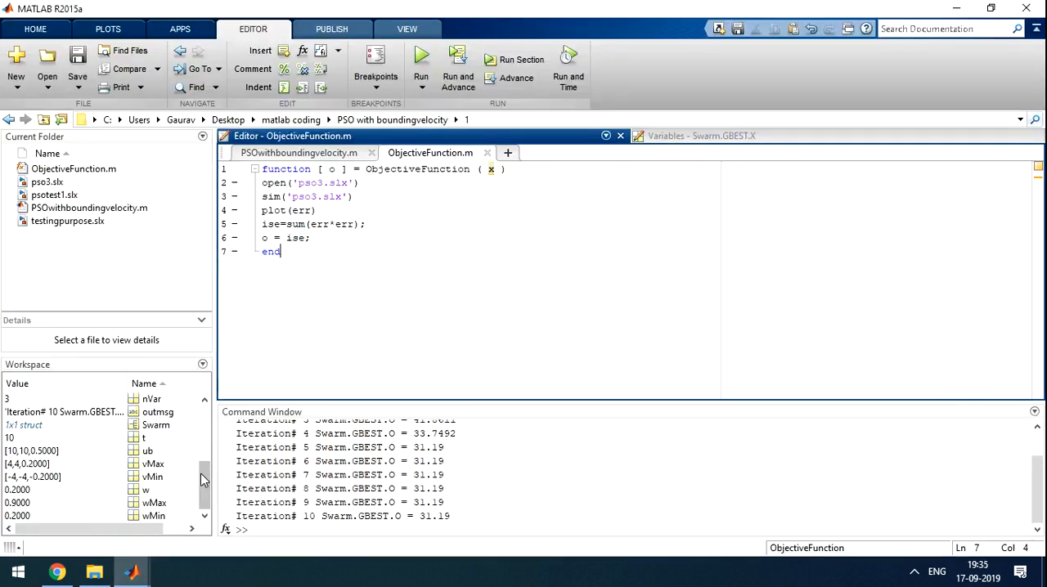
Step: Drill from Swarm into GBEST to view the optimised PID gains 0.9379, -0.0386, 0.2655
left_click(155, 425)
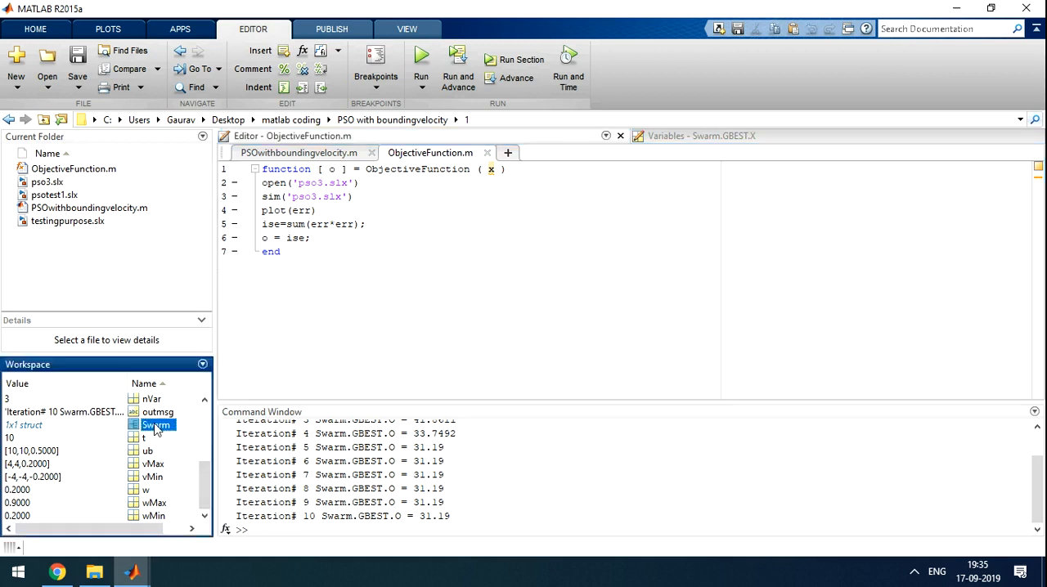
double_click(155, 426)
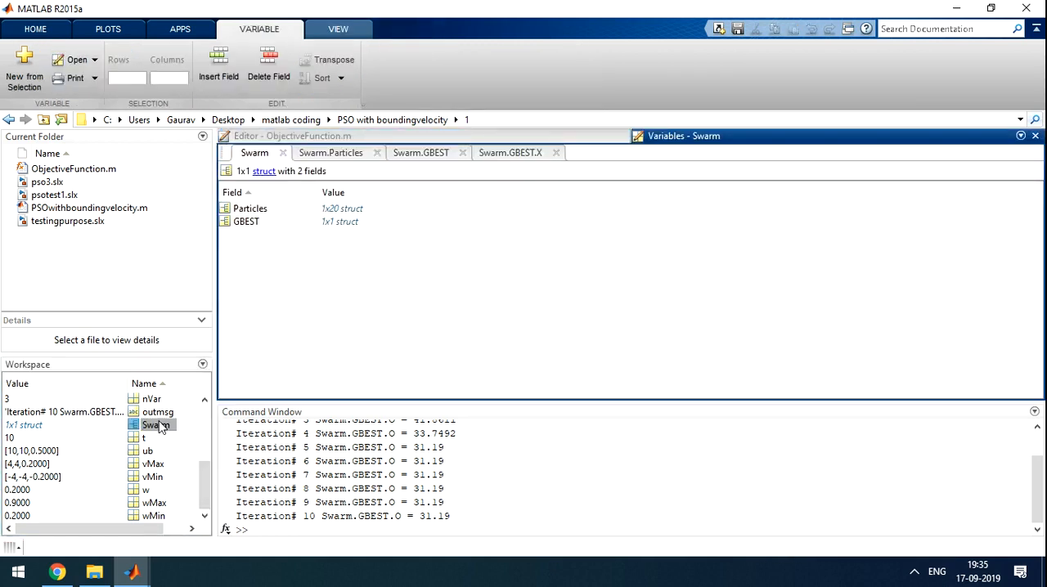
mouse_move(155, 425)
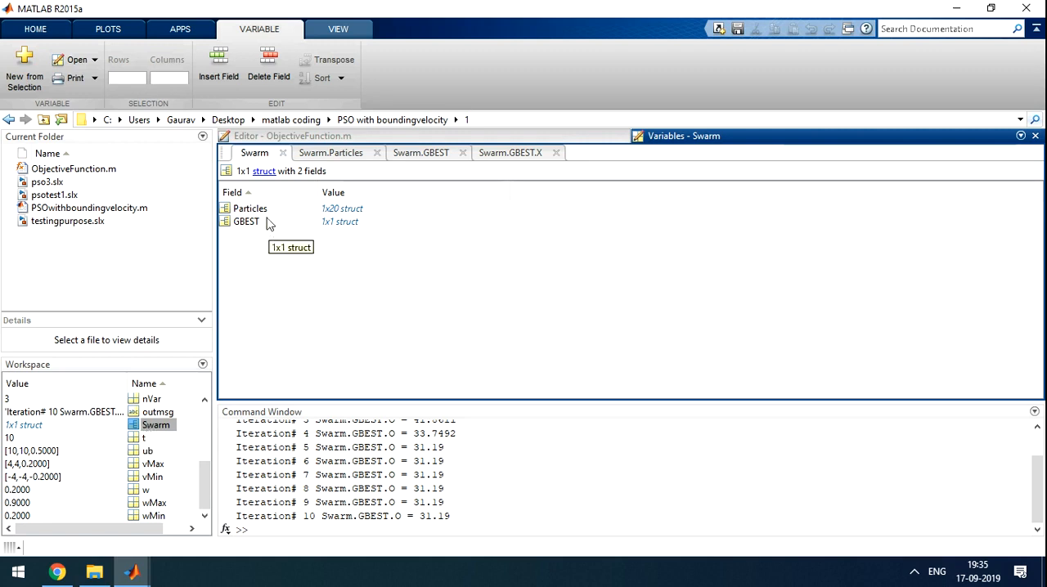
left_click(246, 223)
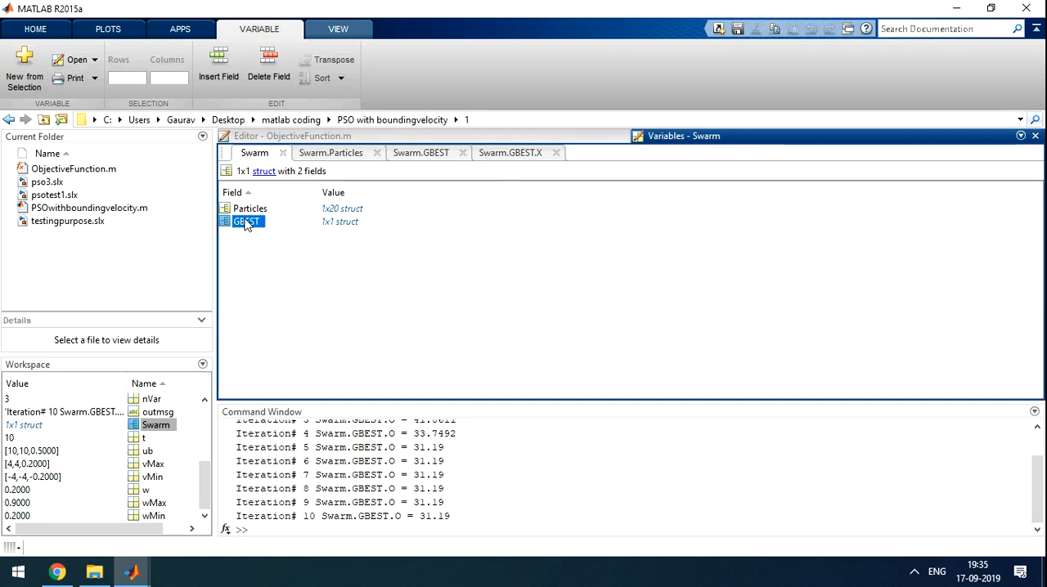
double_click(247, 223)
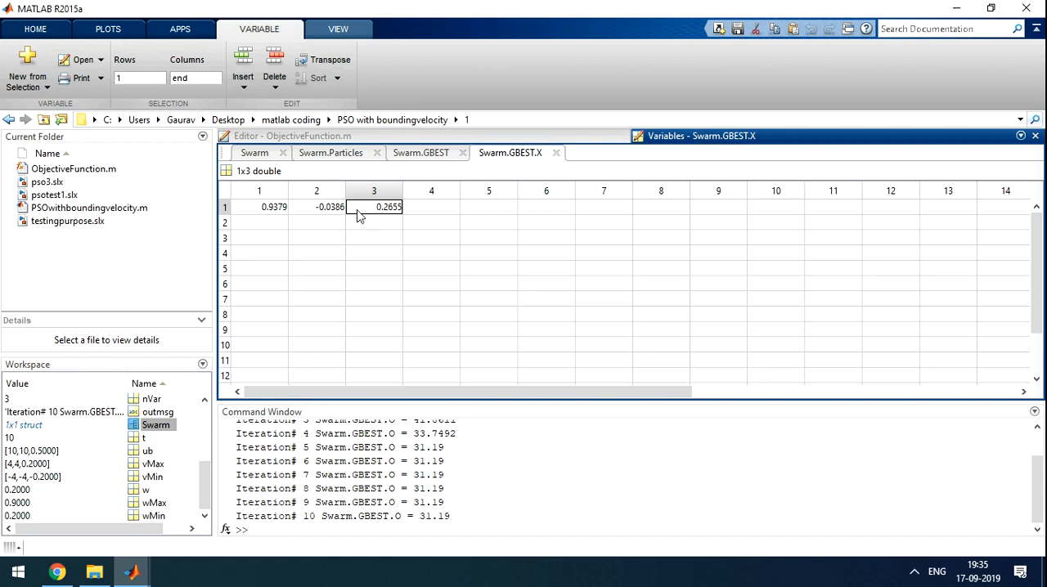
mouse_move(255, 154)
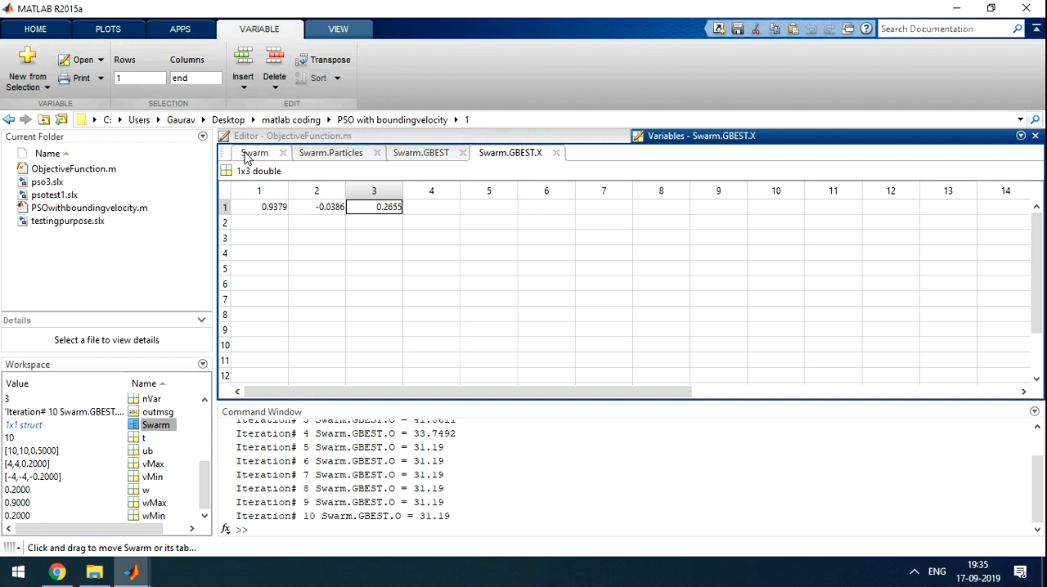
Step: Show PSOwithboundingvelocity.m at its nVar, ub, lb, noP=20 and maxIter=10 settings
left_click(255, 153)
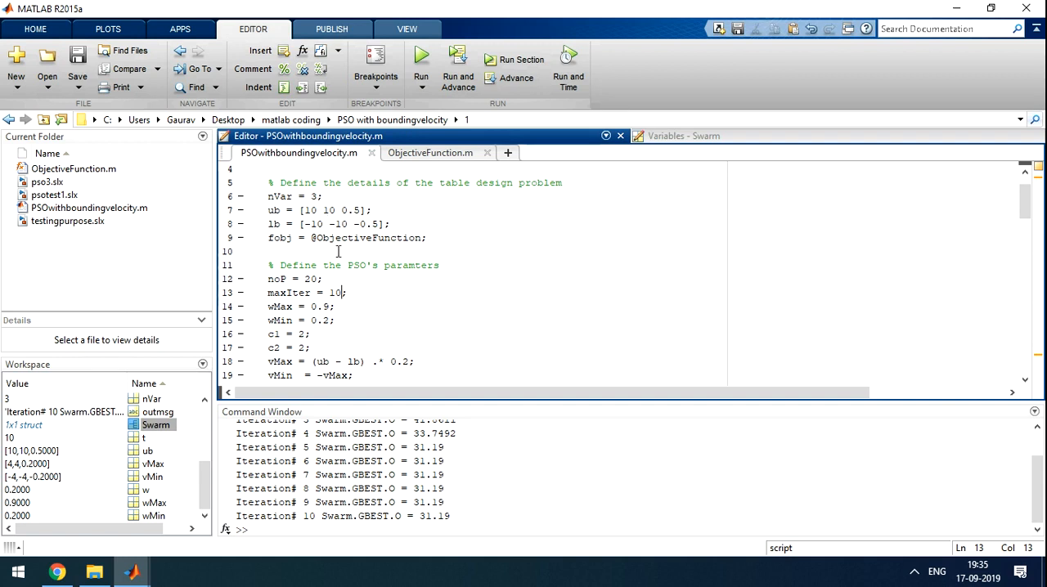
mouse_move(363, 269)
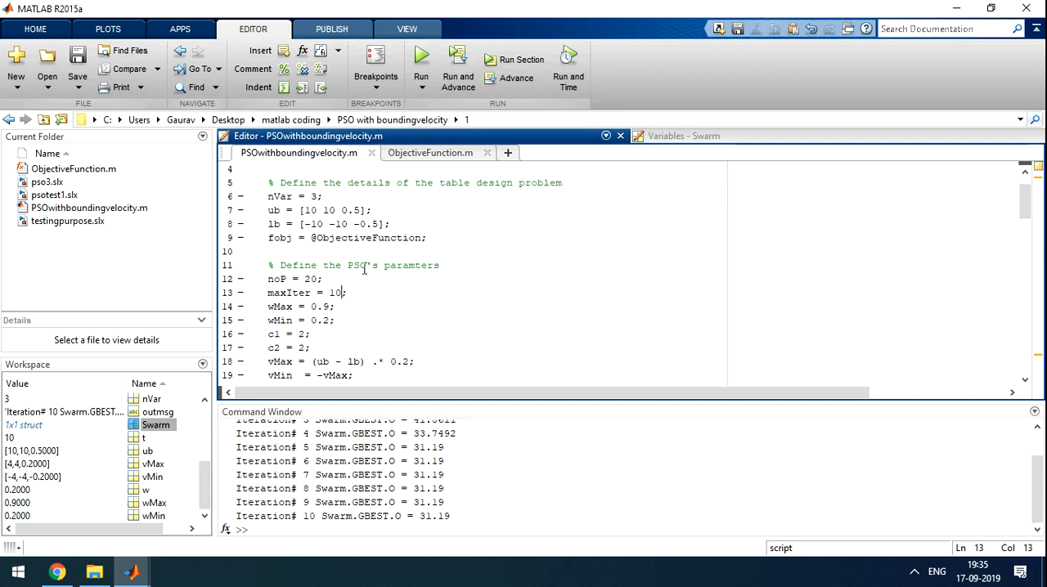
mouse_move(389, 306)
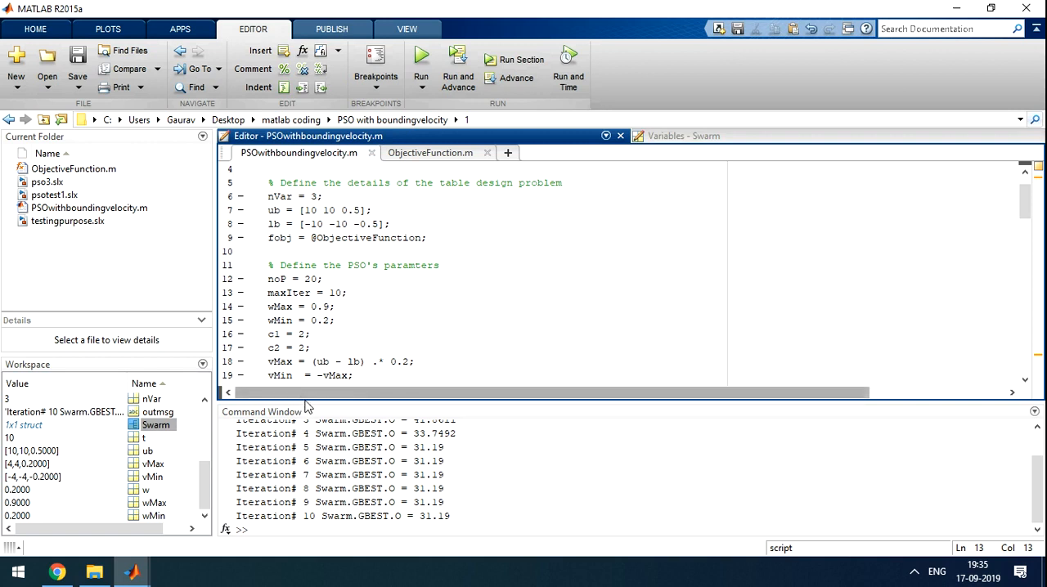
mouse_move(129, 573)
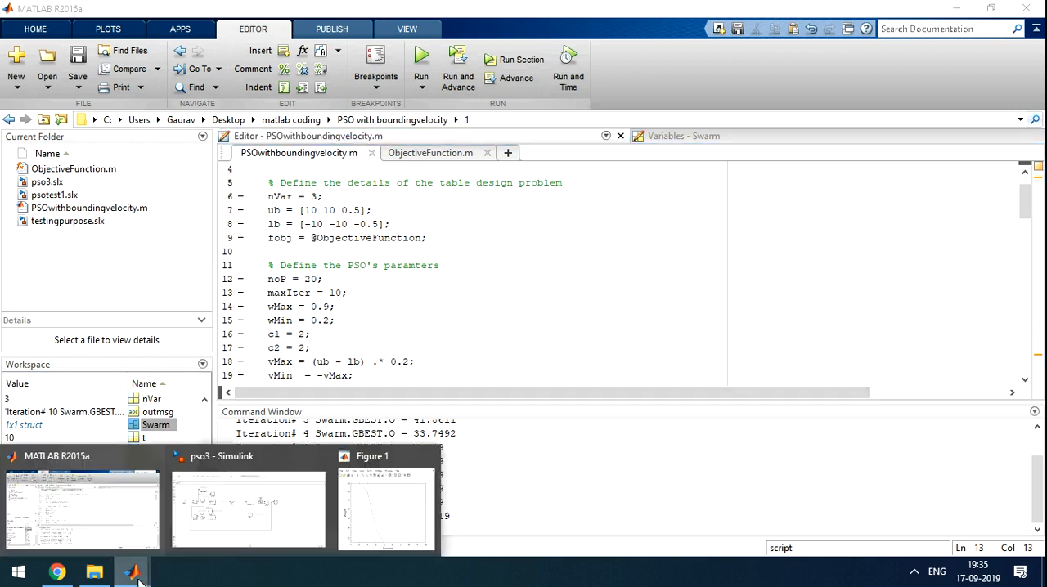